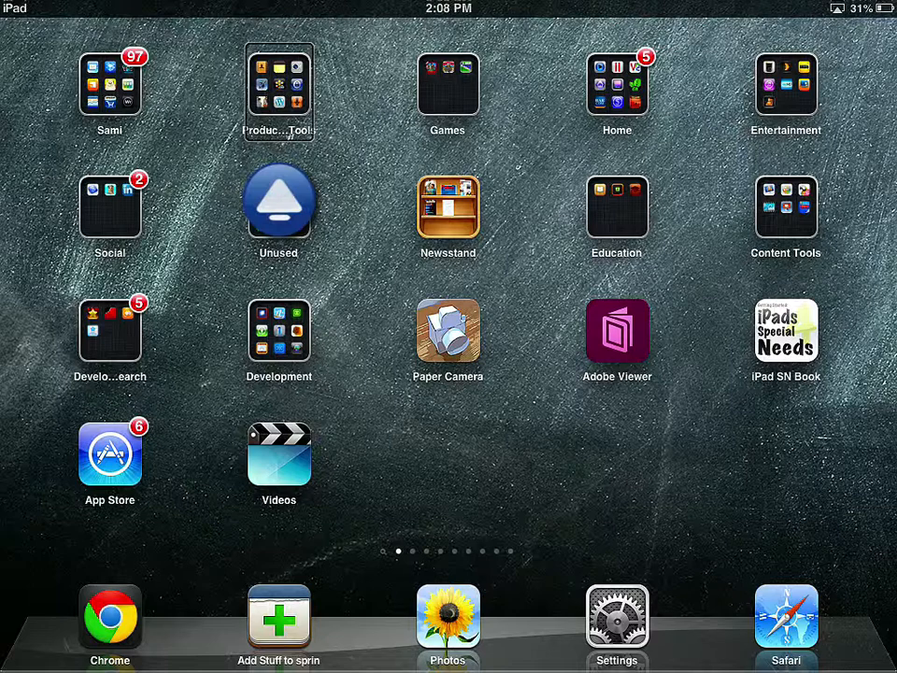
- Tap app icons on the children's apps page to hear VoiceOver announce them
{"action": "left_click", "coordinate": [278, 202]}
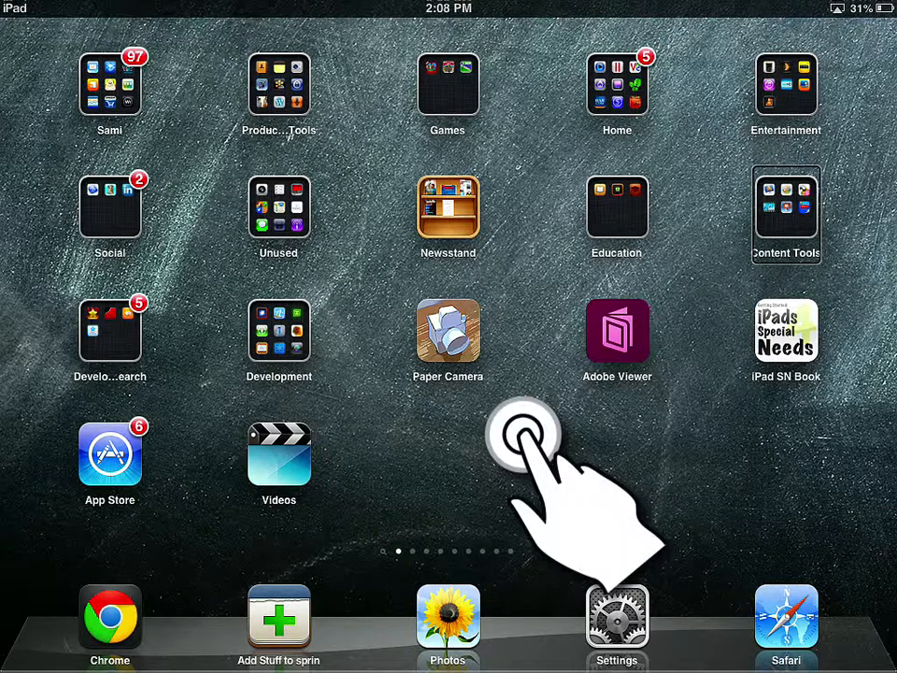
{"action": "left_click", "coordinate": [785, 209]}
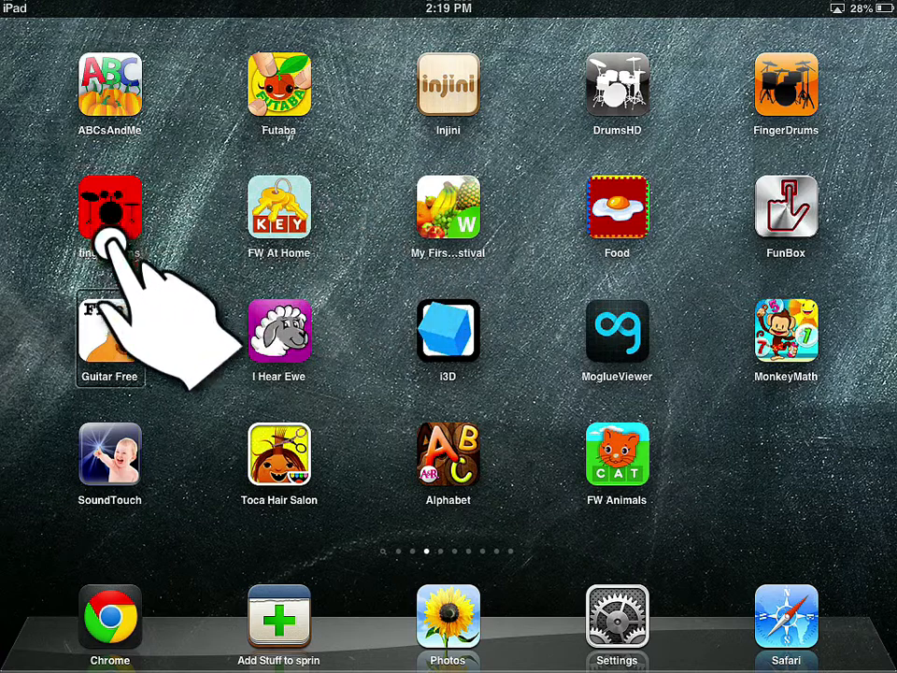
{"action": "mouse_move", "coordinate": [279, 459]}
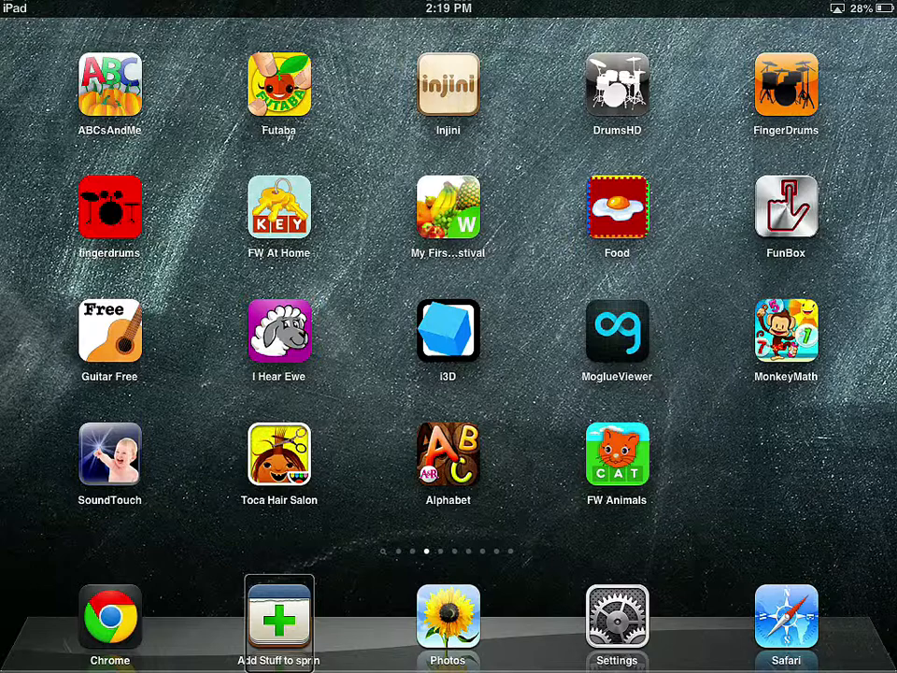
- Three-finger swipe through home screen pages to the ABCsAndMe page and focus the Injini app
{"action": "scroll", "scroll_direction": "left", "scroll_amount": 3}
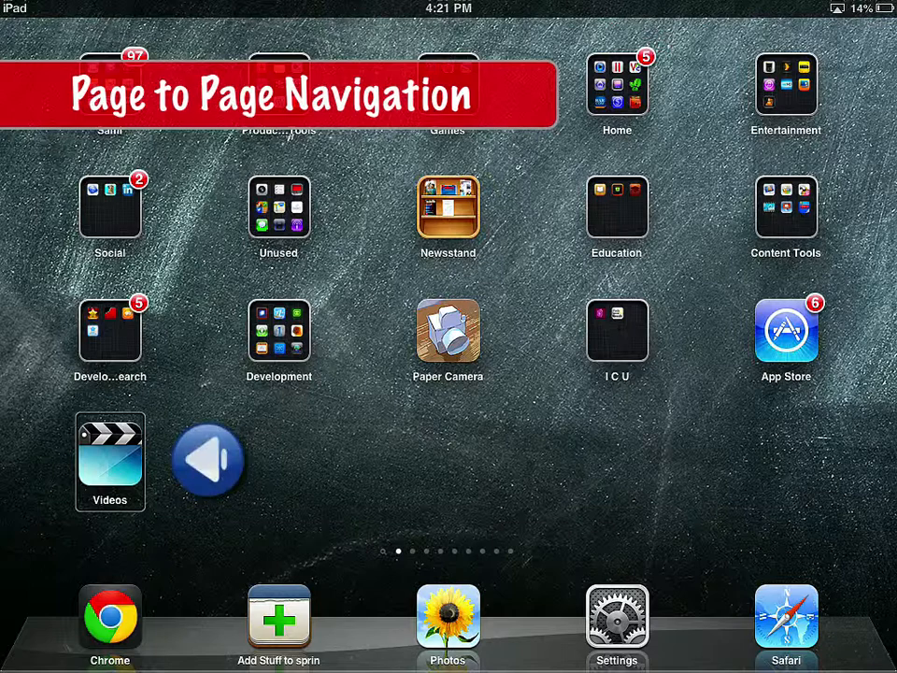
{"action": "left_click", "coordinate": [210, 460]}
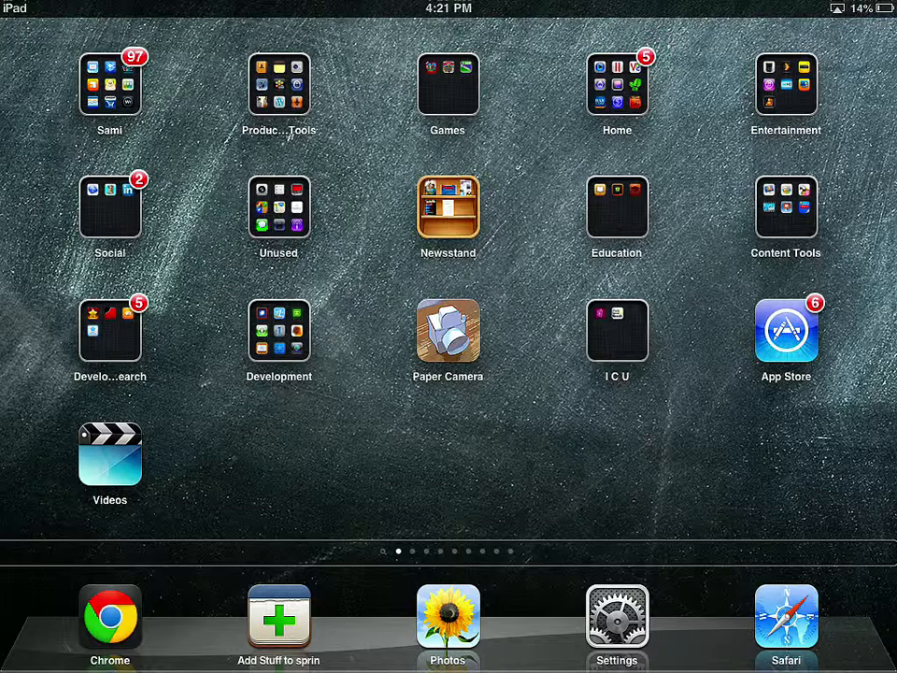
{"action": "scroll", "scroll_direction": "left", "scroll_amount": 3}
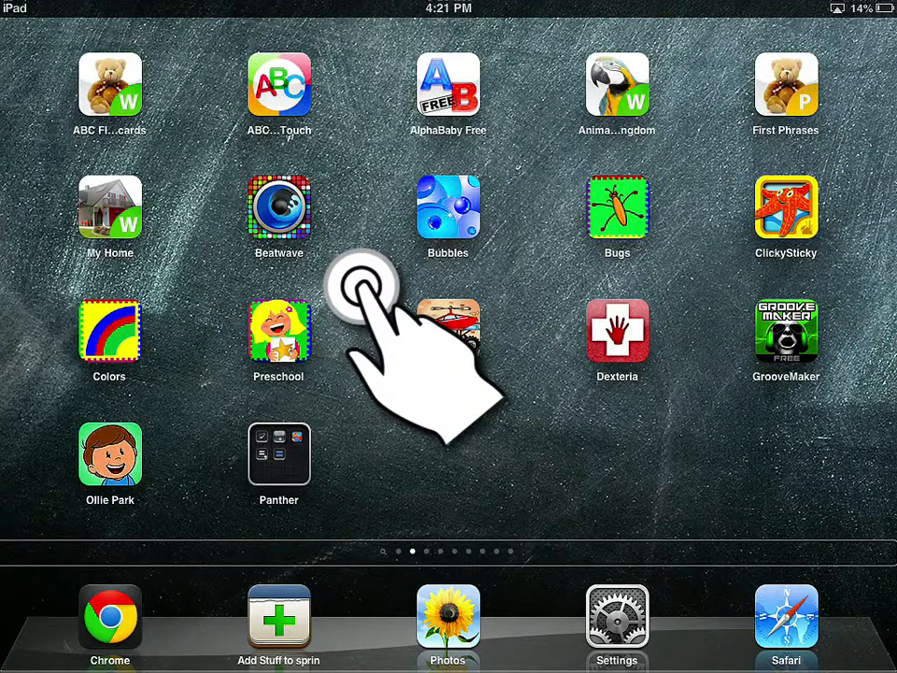
{"action": "scroll", "scroll_direction": "left", "scroll_amount": 3}
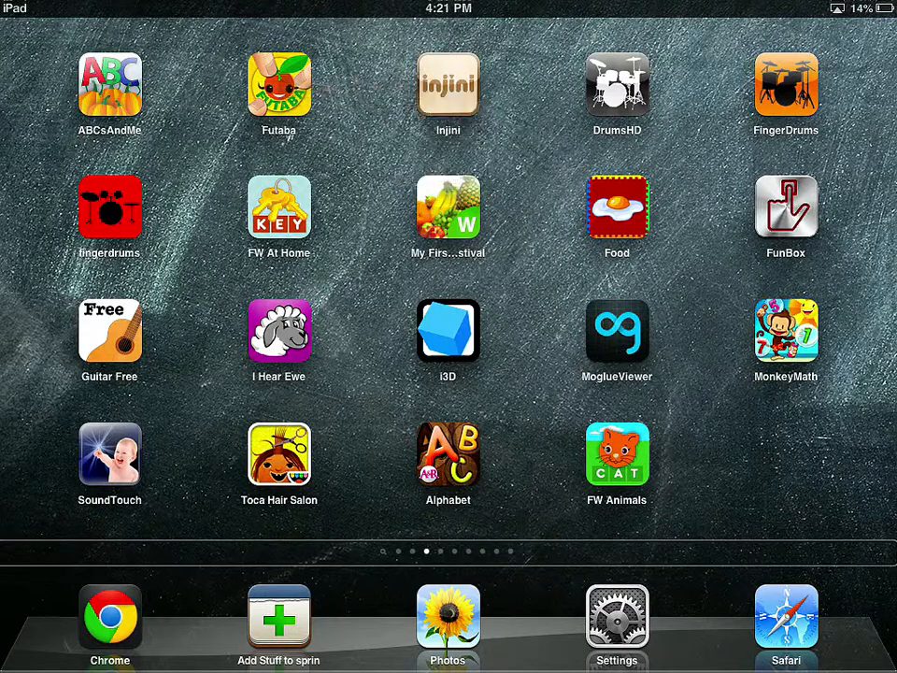
{"action": "left_click", "coordinate": [449, 84]}
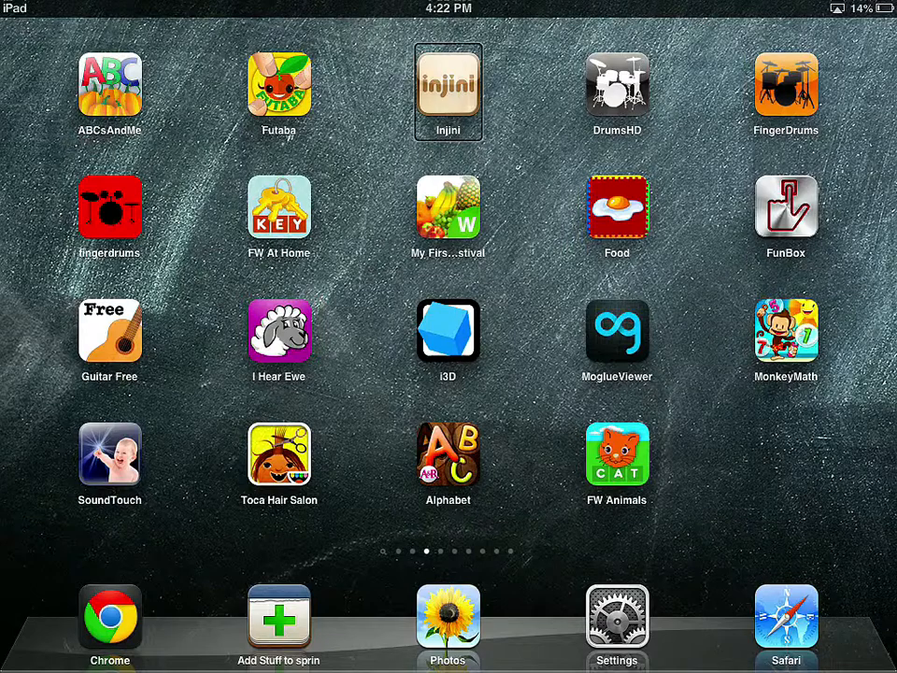
- Three-finger swipe right back to the first page with the Sami, Games and Home folders
{"action": "scroll", "scroll_direction": "right", "scroll_amount": 3}
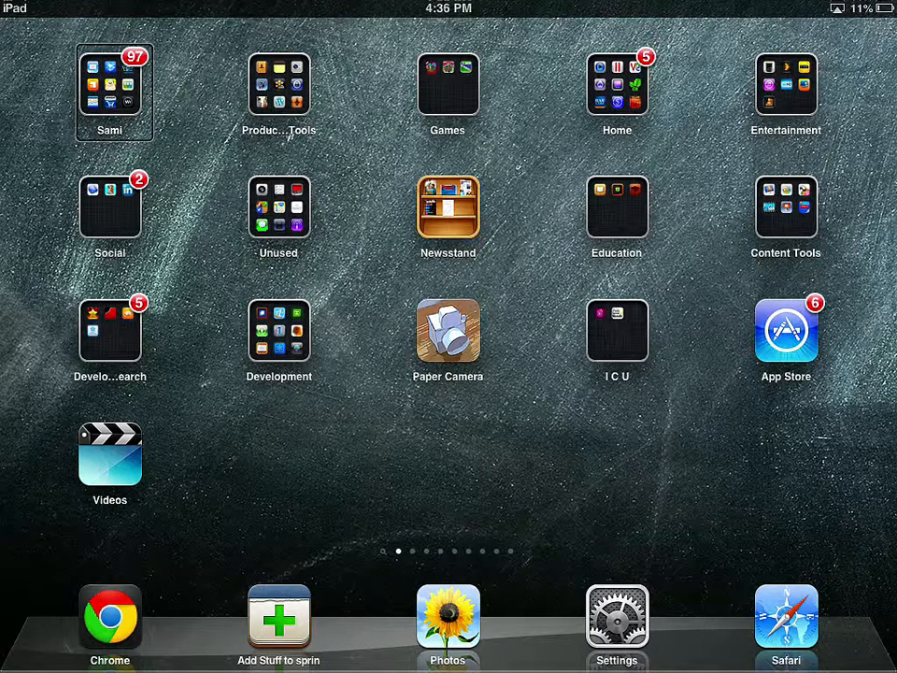
- With the rotor on vertical navigation, move focus from Sami down two folders to Develo…earch
{"action": "left_click", "coordinate": [448, 328]}
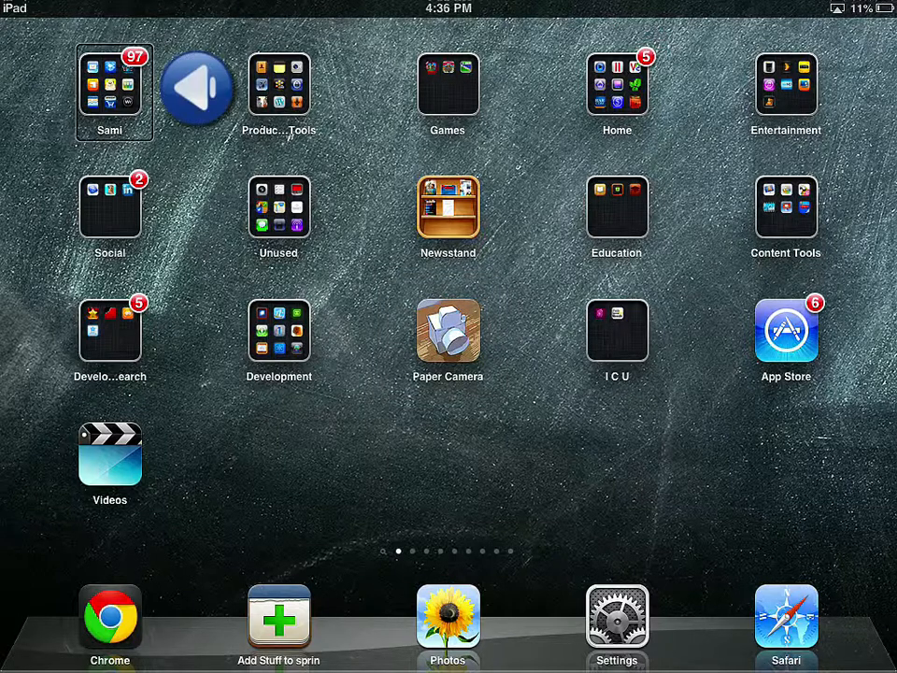
{"action": "left_click", "coordinate": [198, 89]}
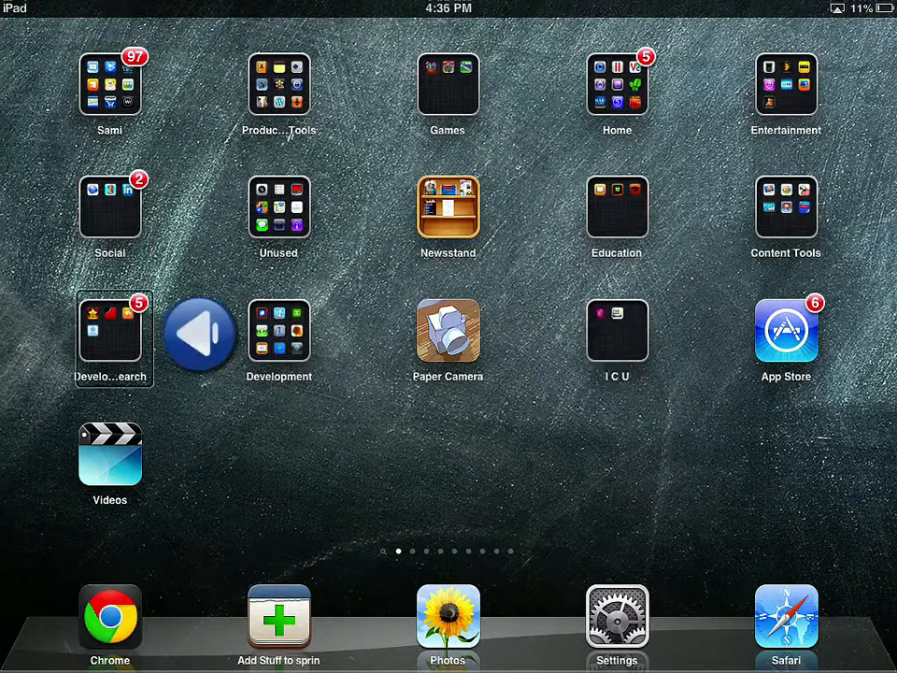
{"action": "left_click", "coordinate": [198, 332]}
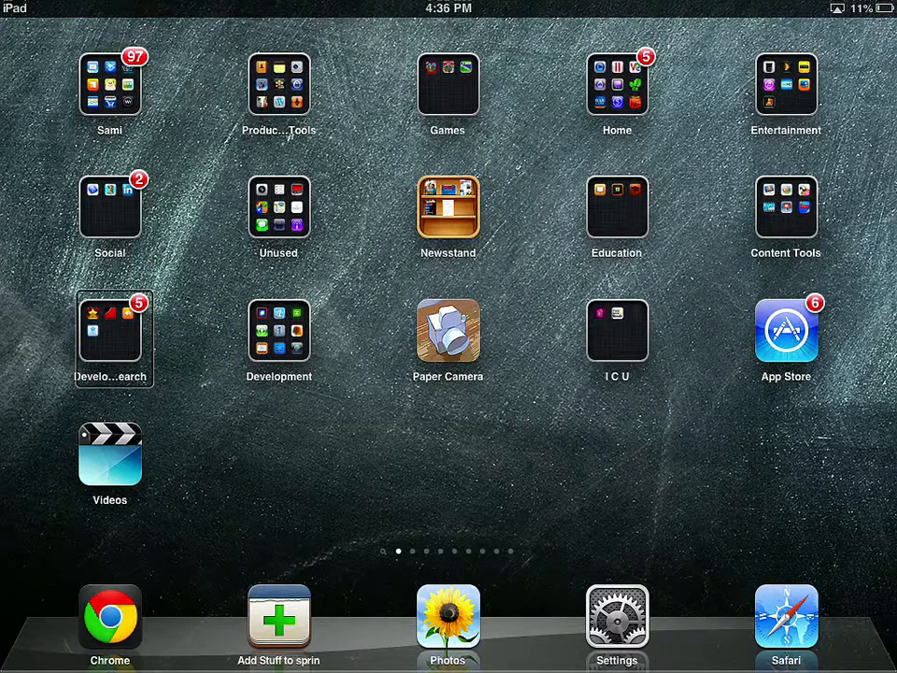